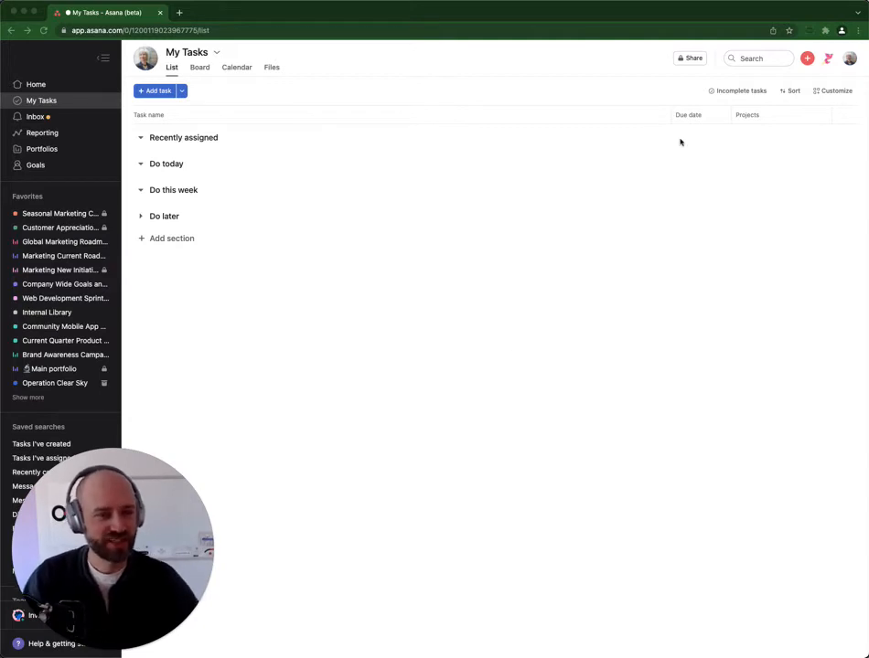
mouse_move(490, 184)
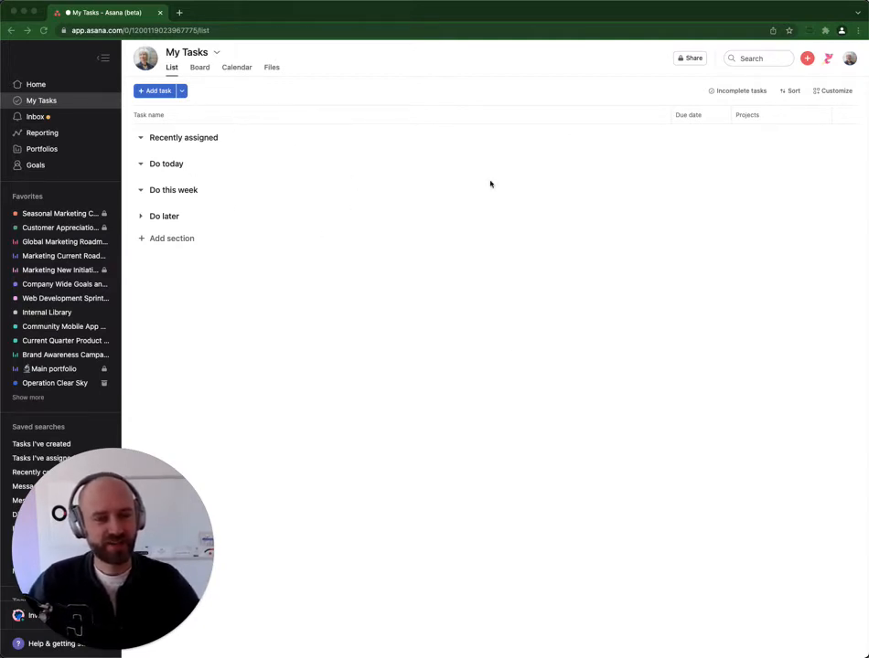
Step: Create a task named 'Review blog post' in My Tasks
click(807, 58)
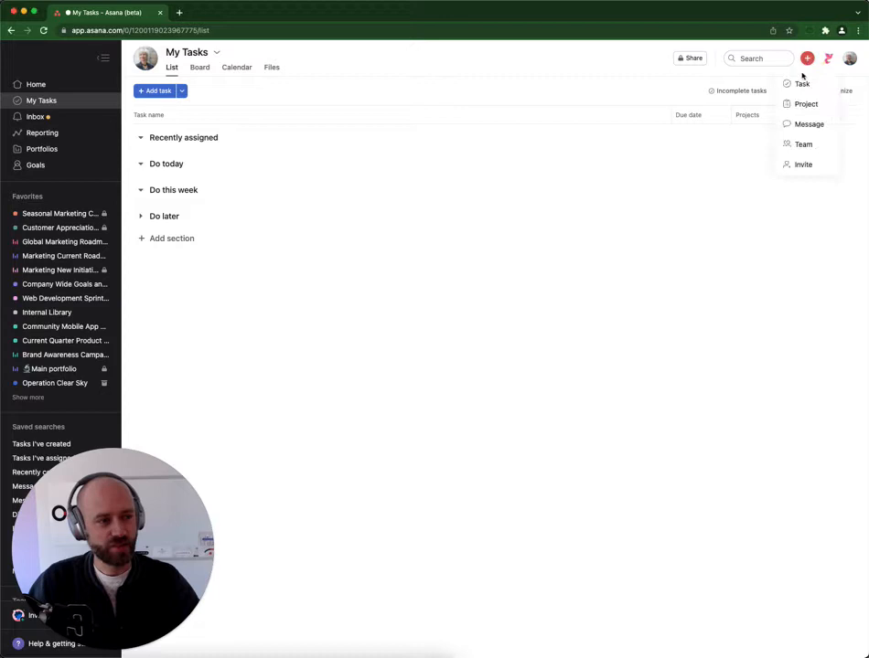
click(802, 83)
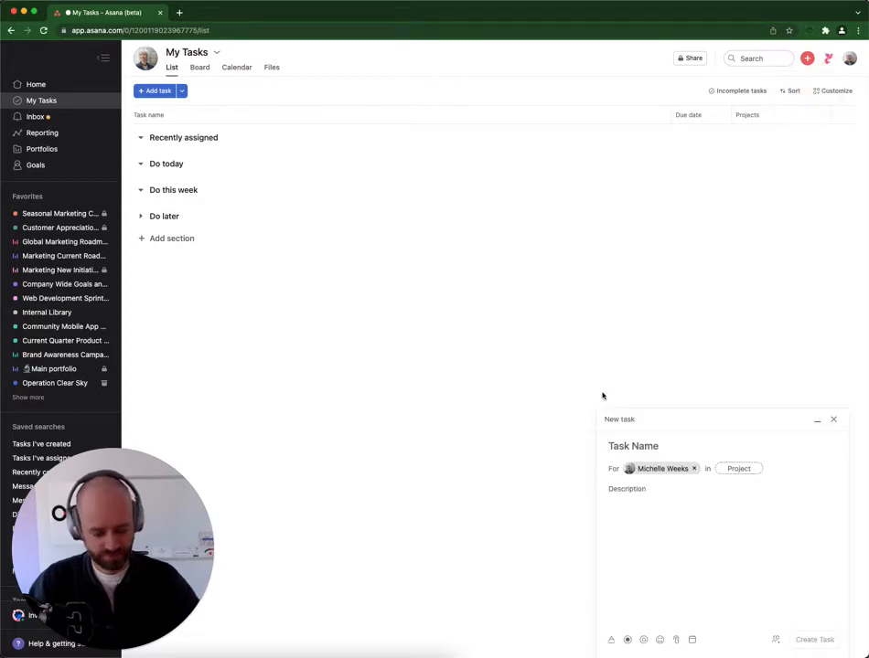
text(Review blog post)
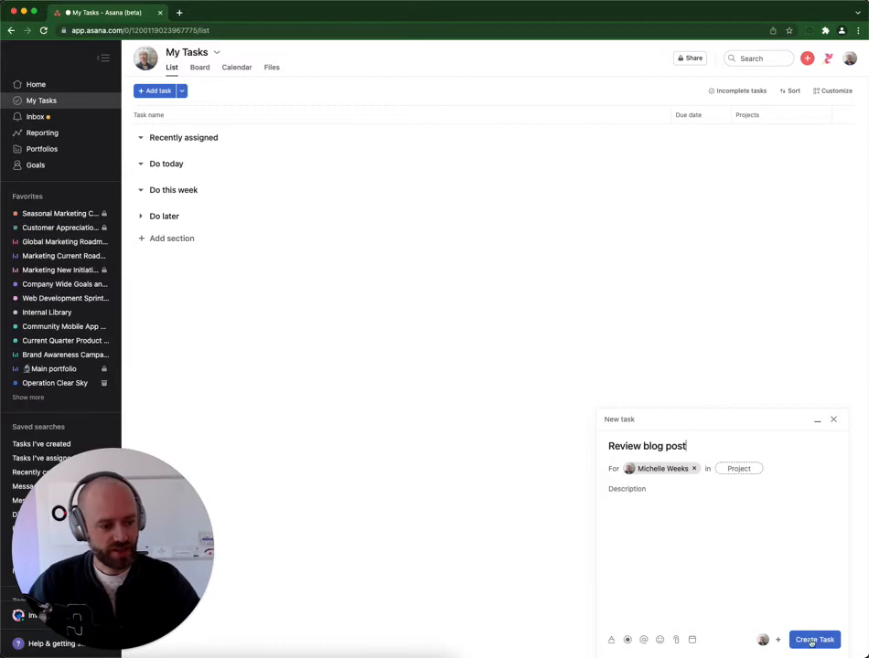
click(813, 639)
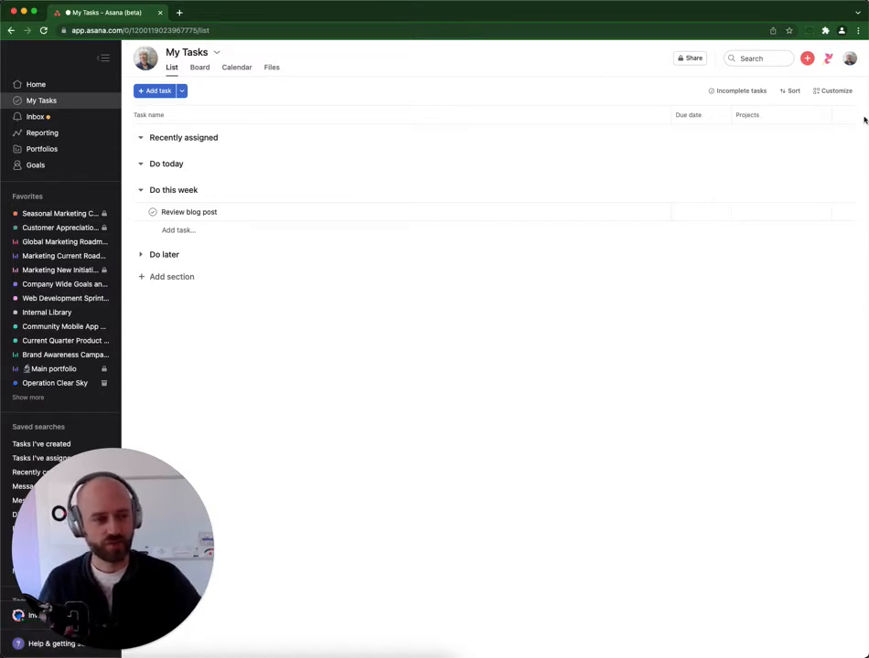
click(834, 91)
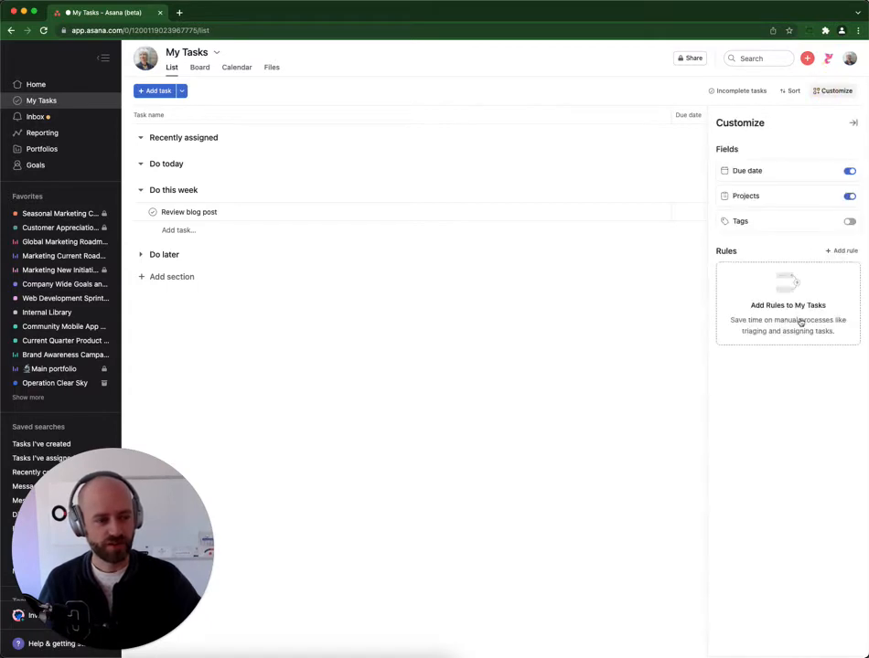
click(847, 196)
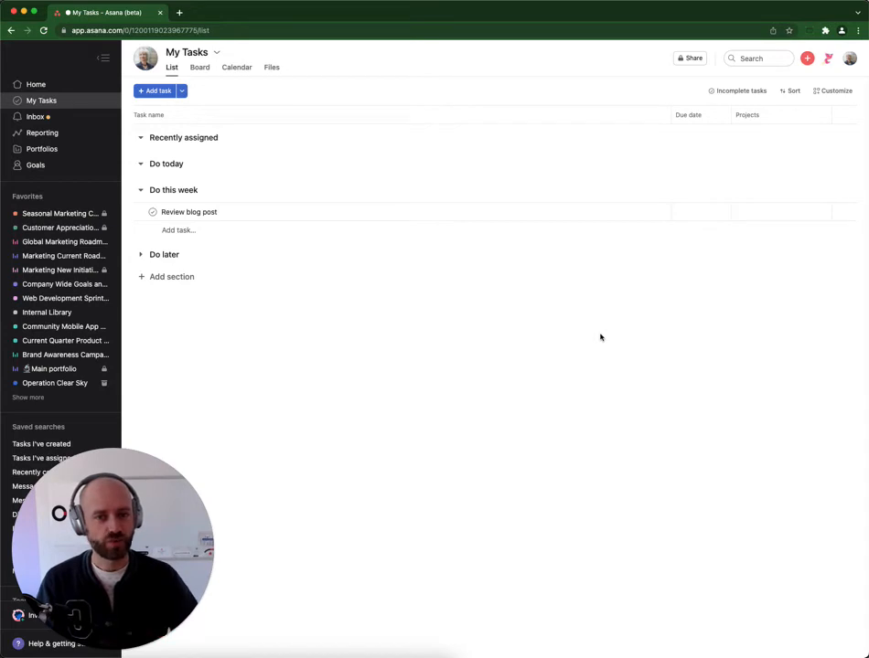
Step: Rename the Do this week section to 'Recently' and another section partly to 'Do this we'
double_click(174, 189)
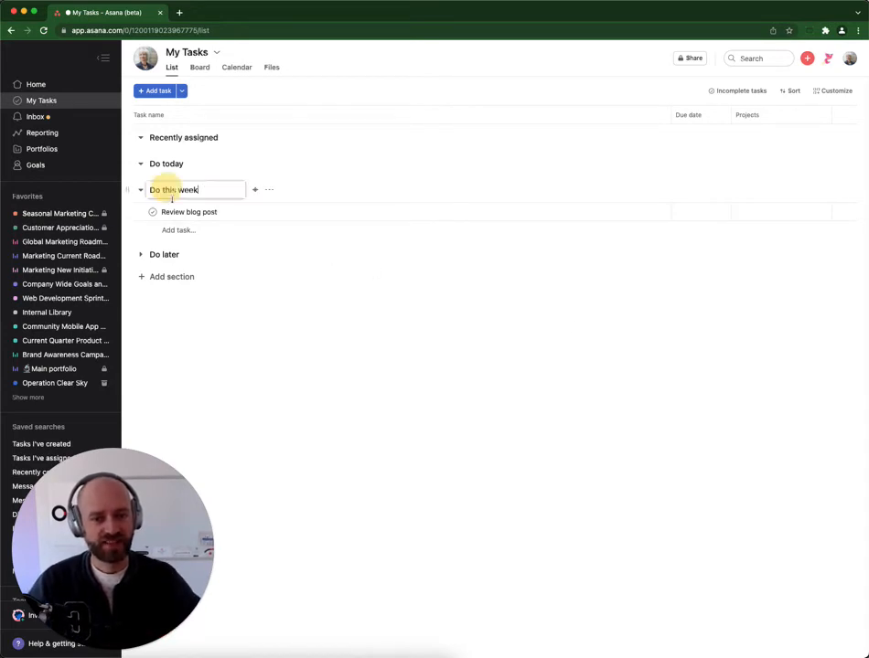
text(Recently assigned)
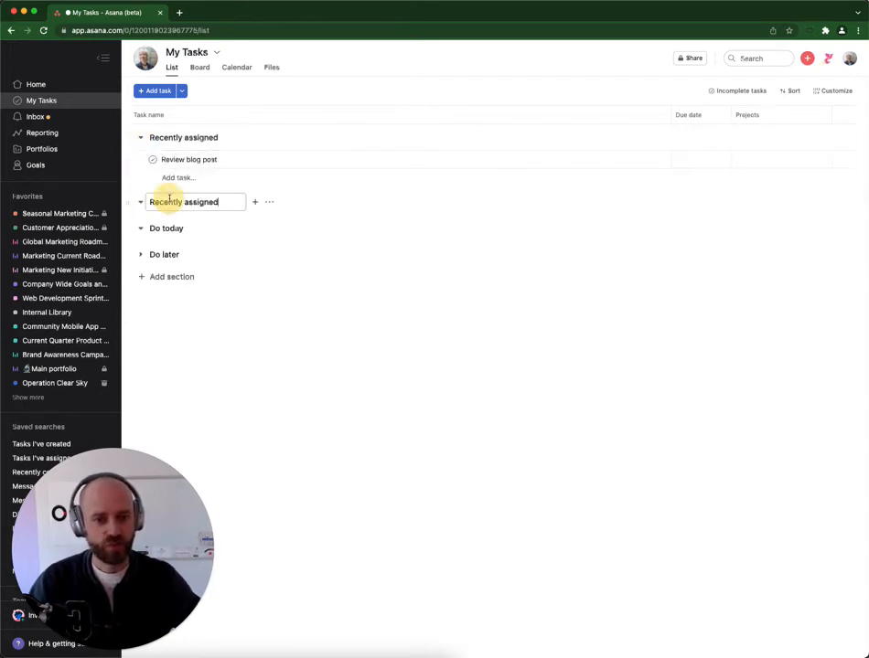
text(Do this we)
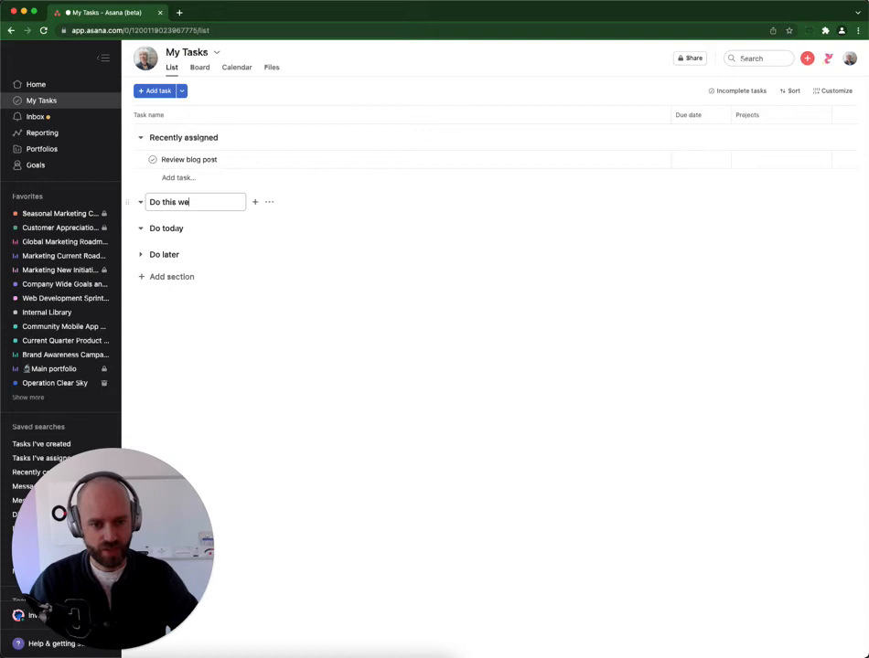